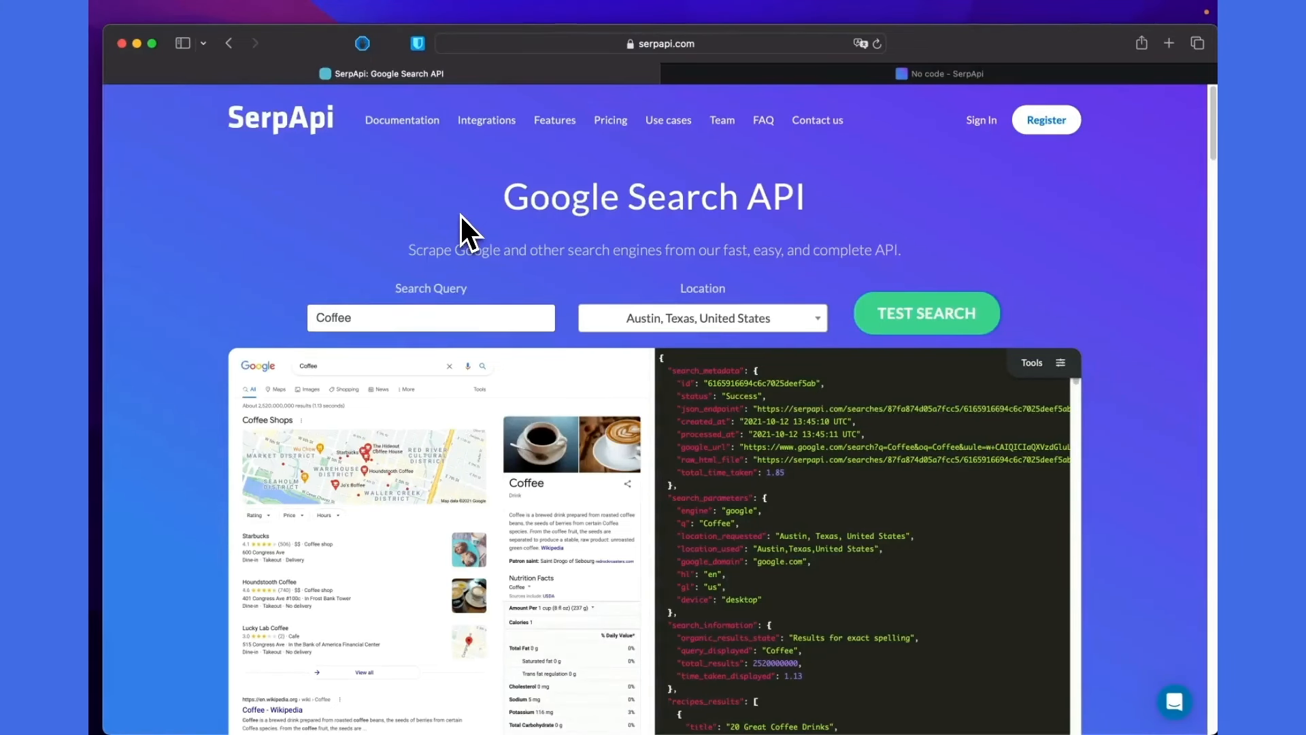
{"action": "mouse_move", "coordinate": [1065, 192]}
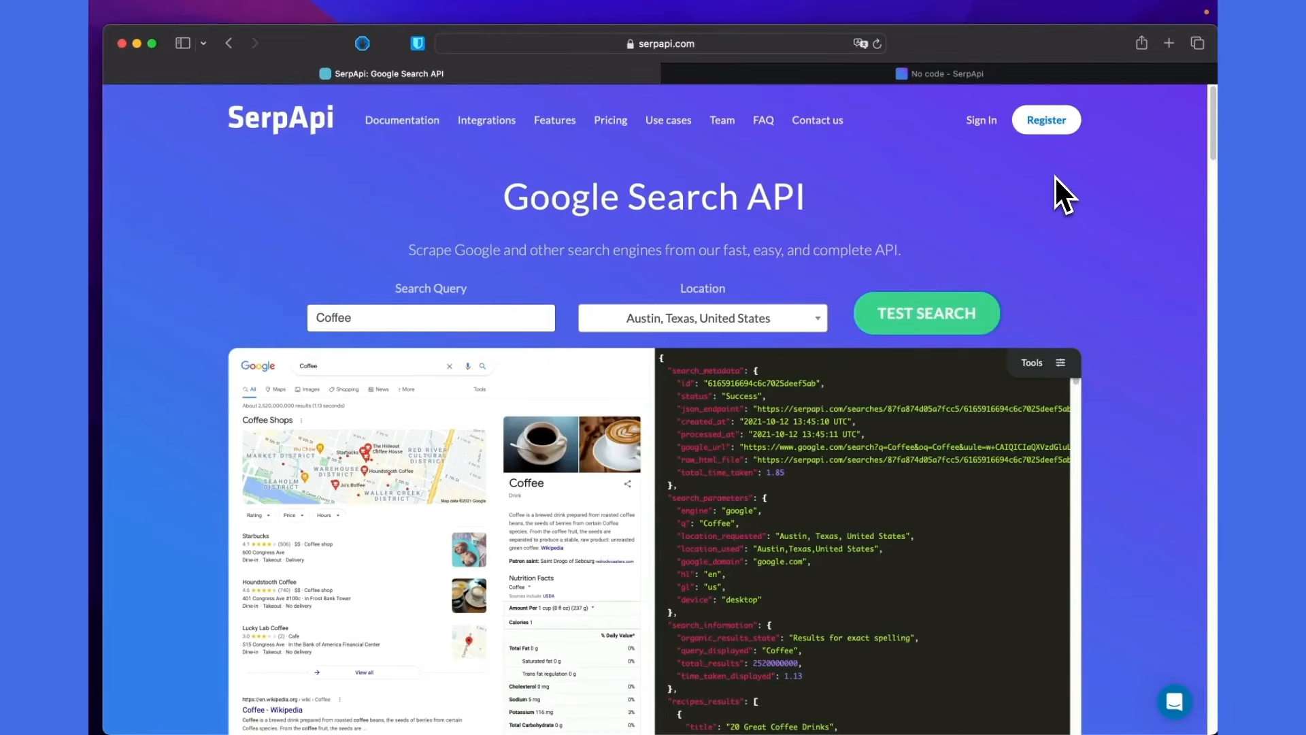
{"action": "mouse_move", "coordinate": [312, 142]}
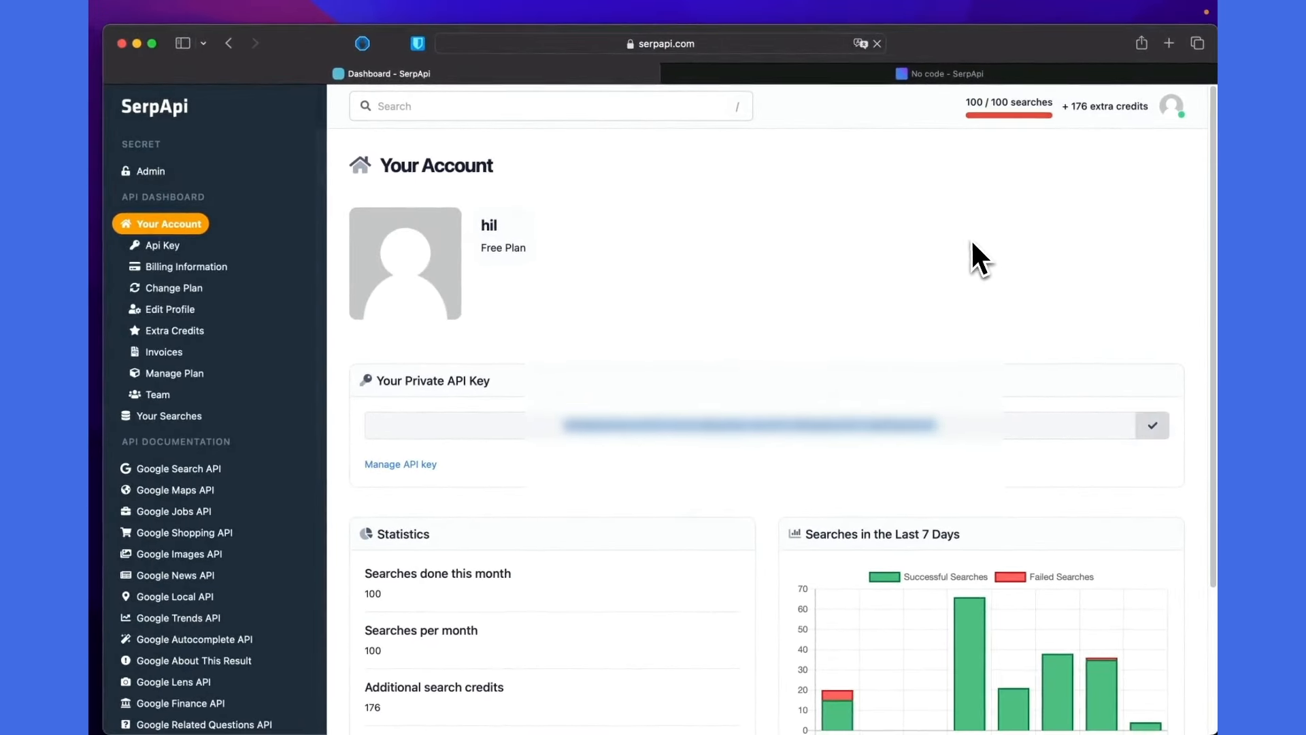
Save the SerpApi private API key in NoCode SerpApi settings, then open Google Maps scraper.
{"action": "left_click", "coordinate": [945, 74]}
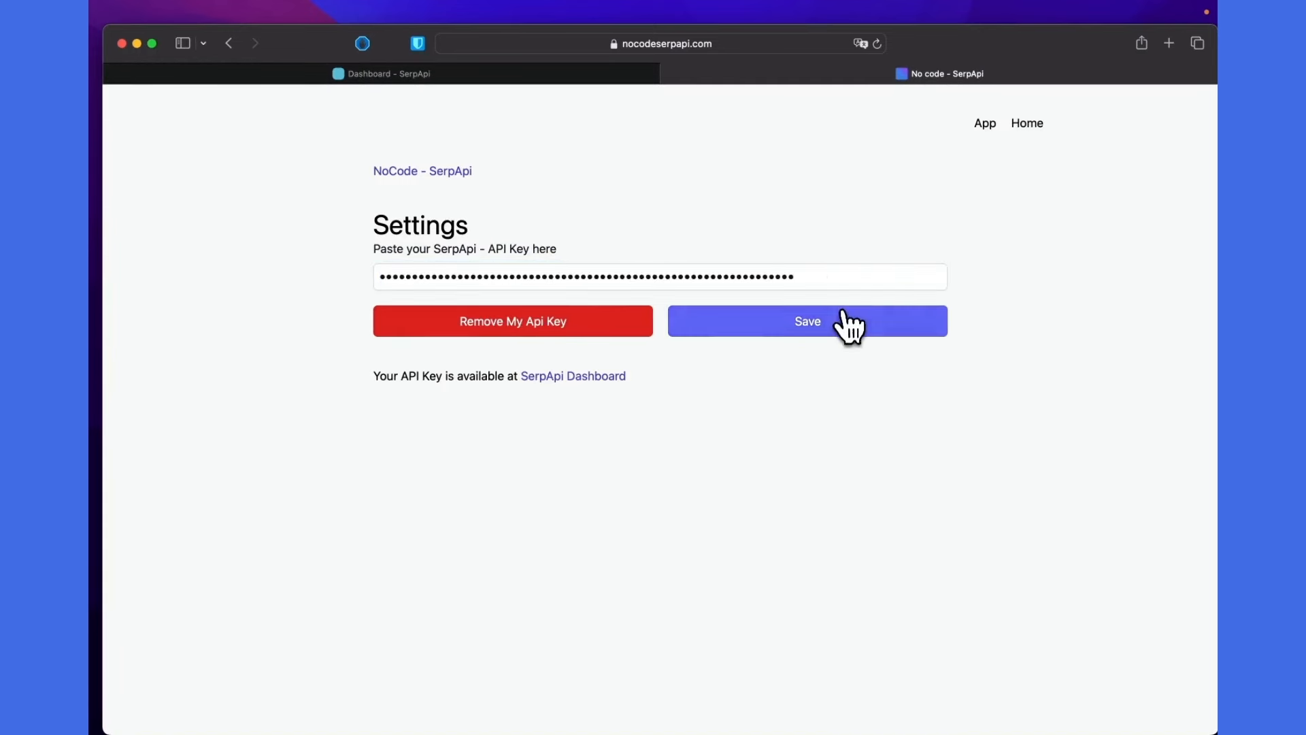
{"action": "left_click", "coordinate": [806, 321]}
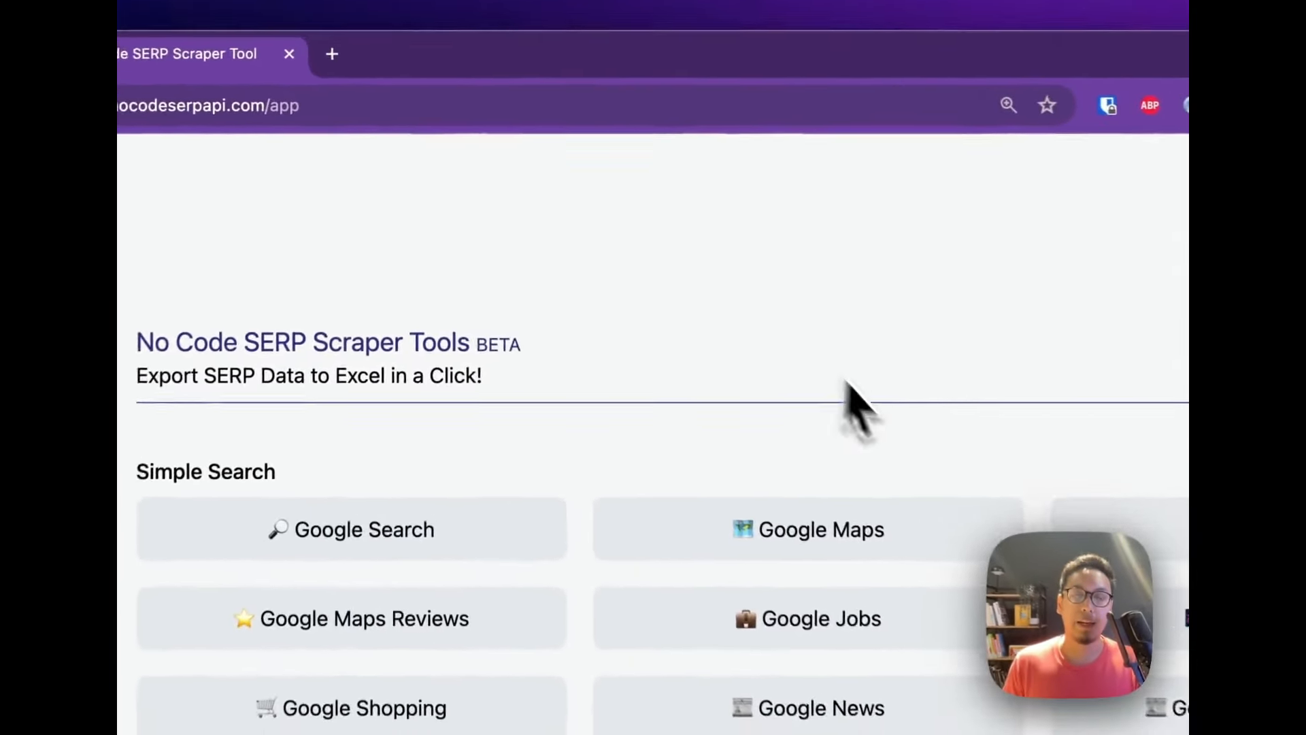
{"action": "scroll", "scroll_direction": "down", "scroll_amount": 3}
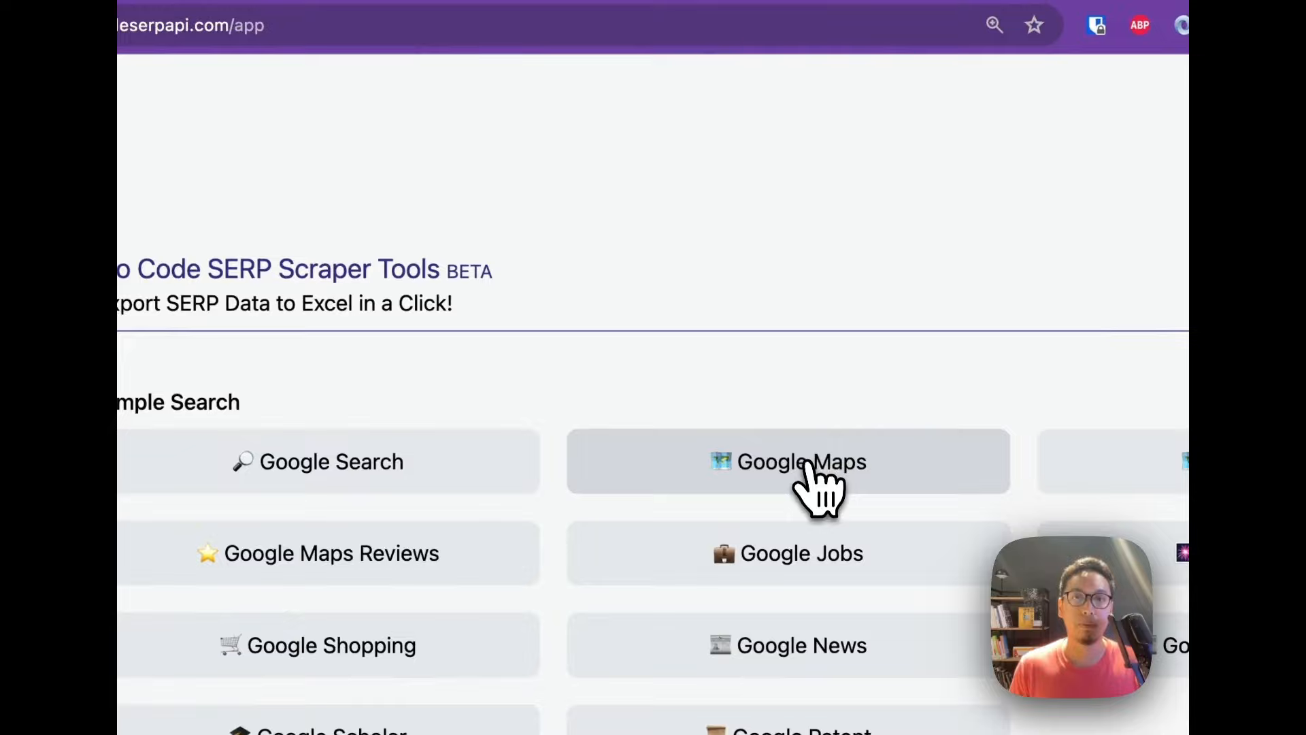
{"action": "left_click", "coordinate": [787, 461]}
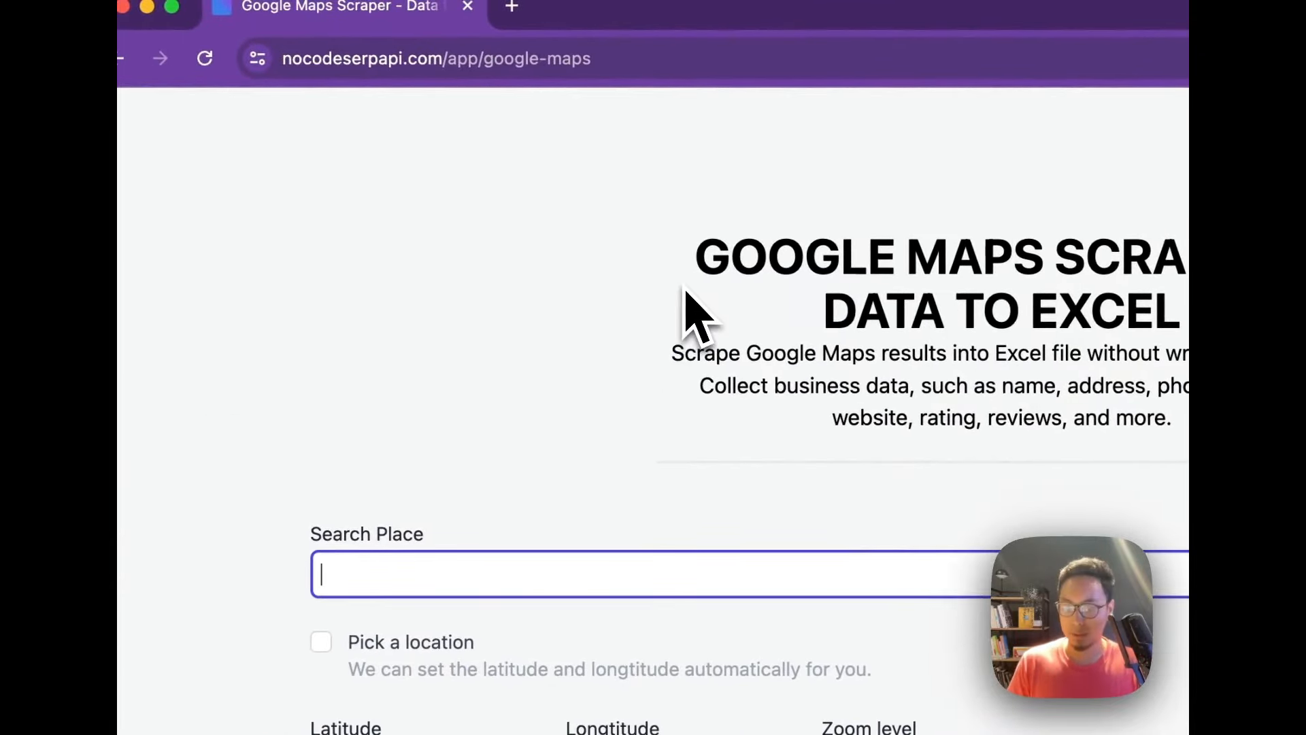
Enter 'plumber' as the Google Maps search place.
{"action": "type", "text": "plum"}
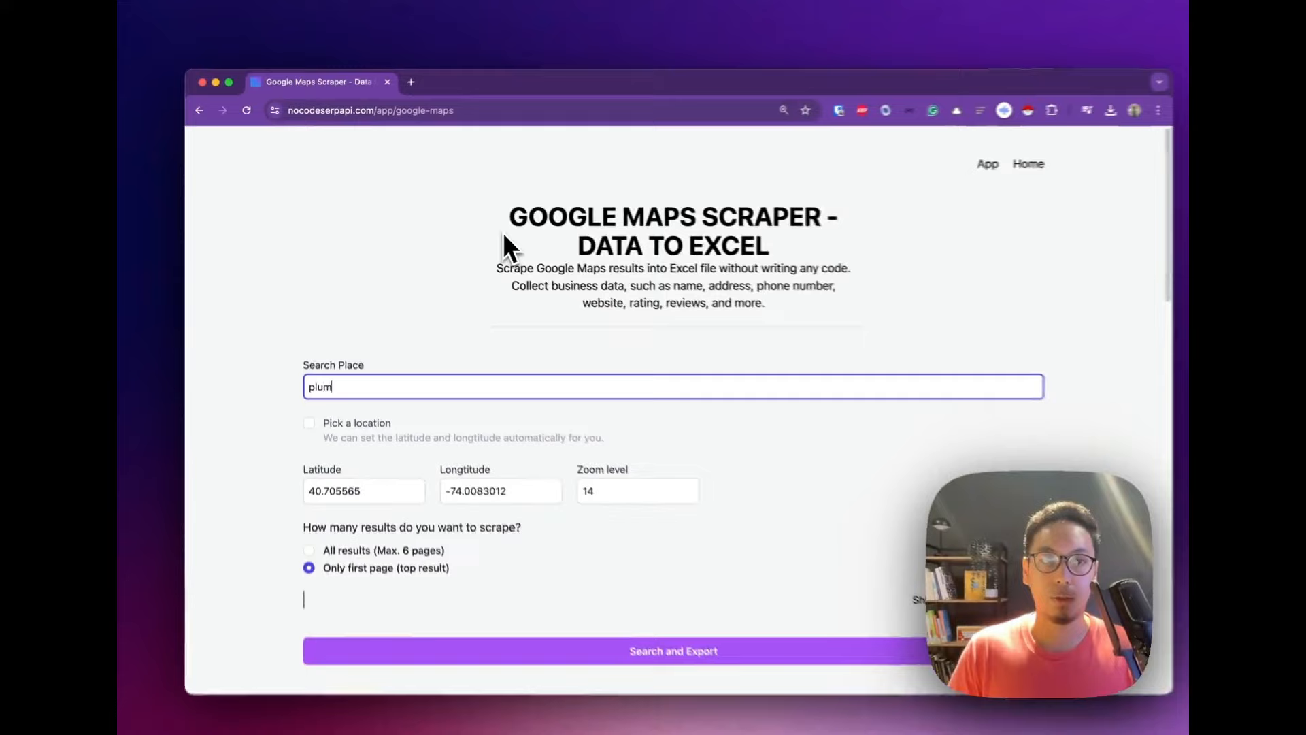
{"action": "type", "text": "ber"}
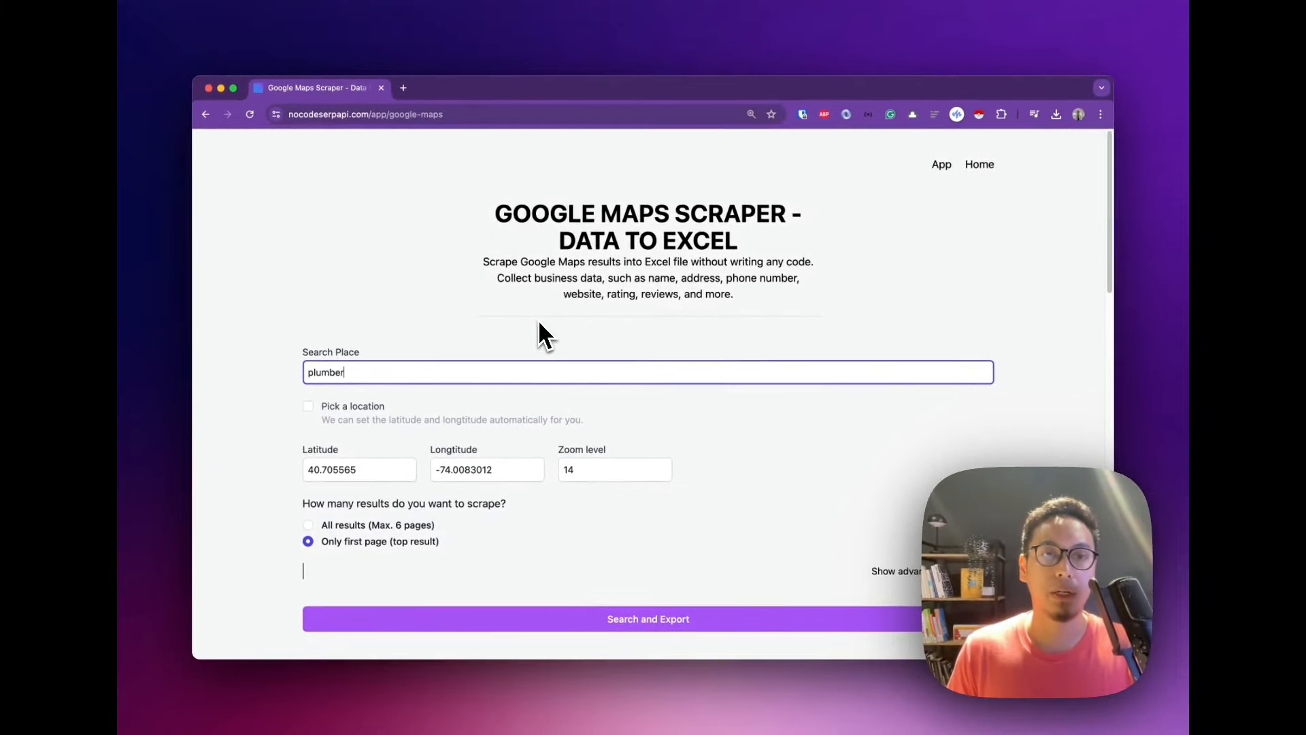
{"action": "mouse_move", "coordinate": [381, 483]}
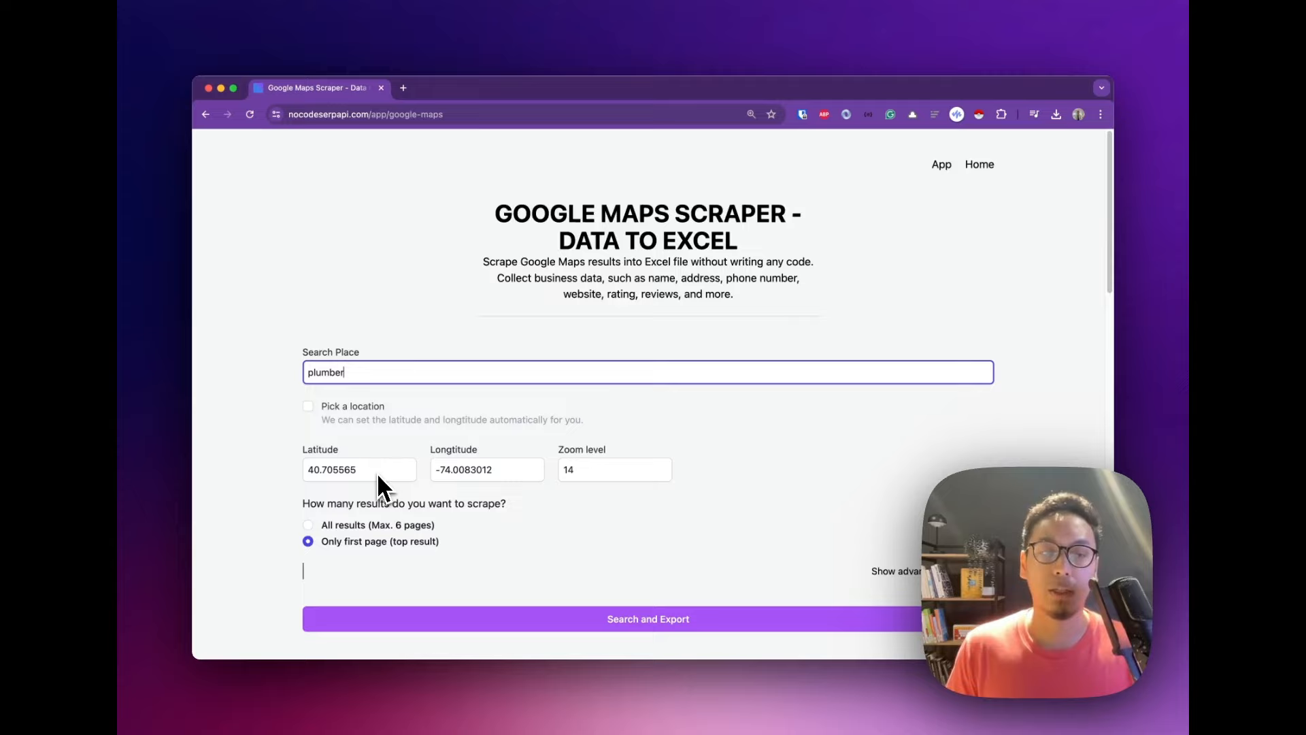
Enable location picking and choose 'New York, United States' as the search location.
{"action": "left_click", "coordinate": [308, 406]}
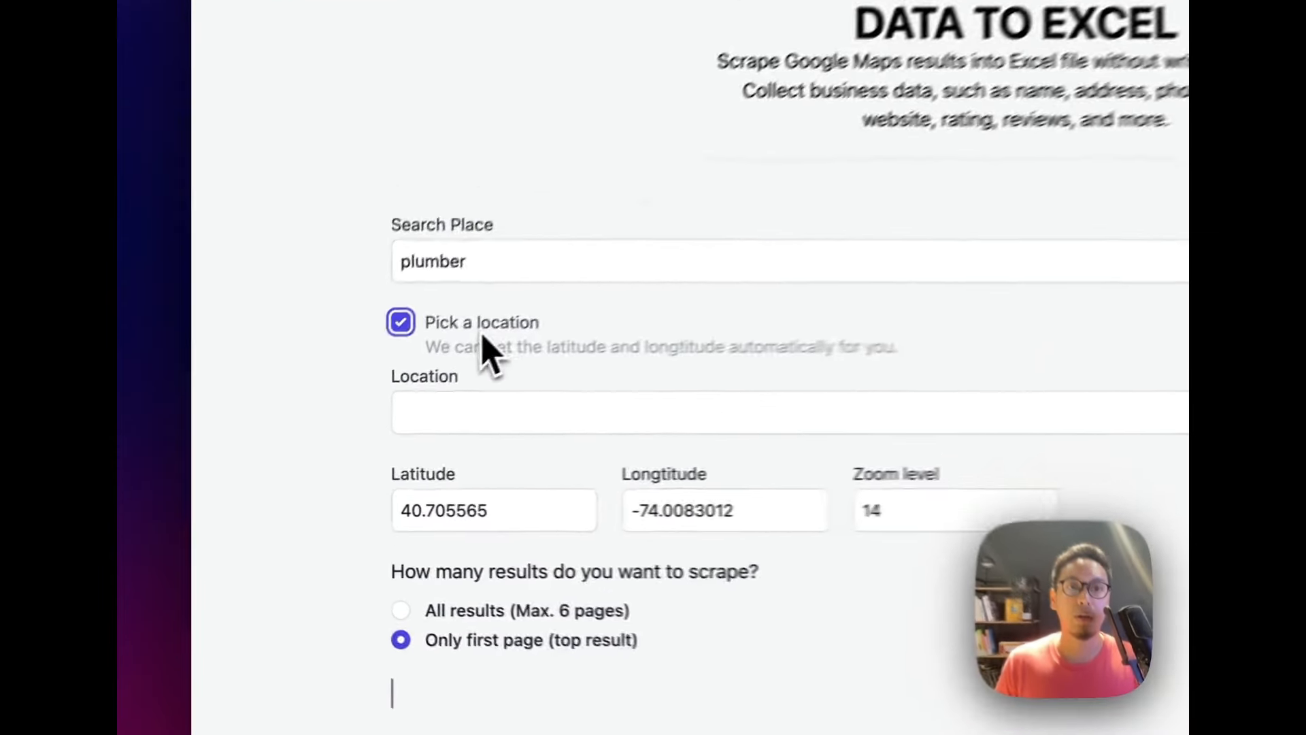
{"action": "type", "text": "new york"}
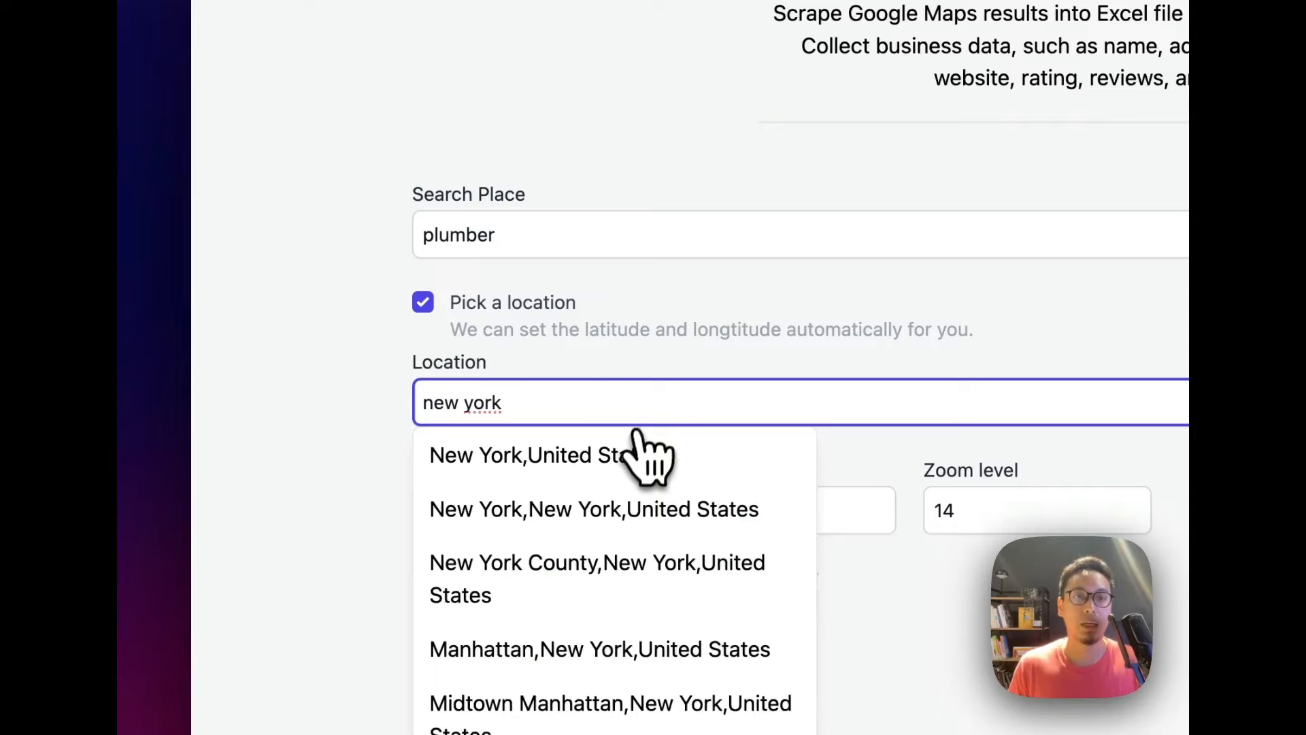
{"action": "left_click", "coordinate": [527, 455]}
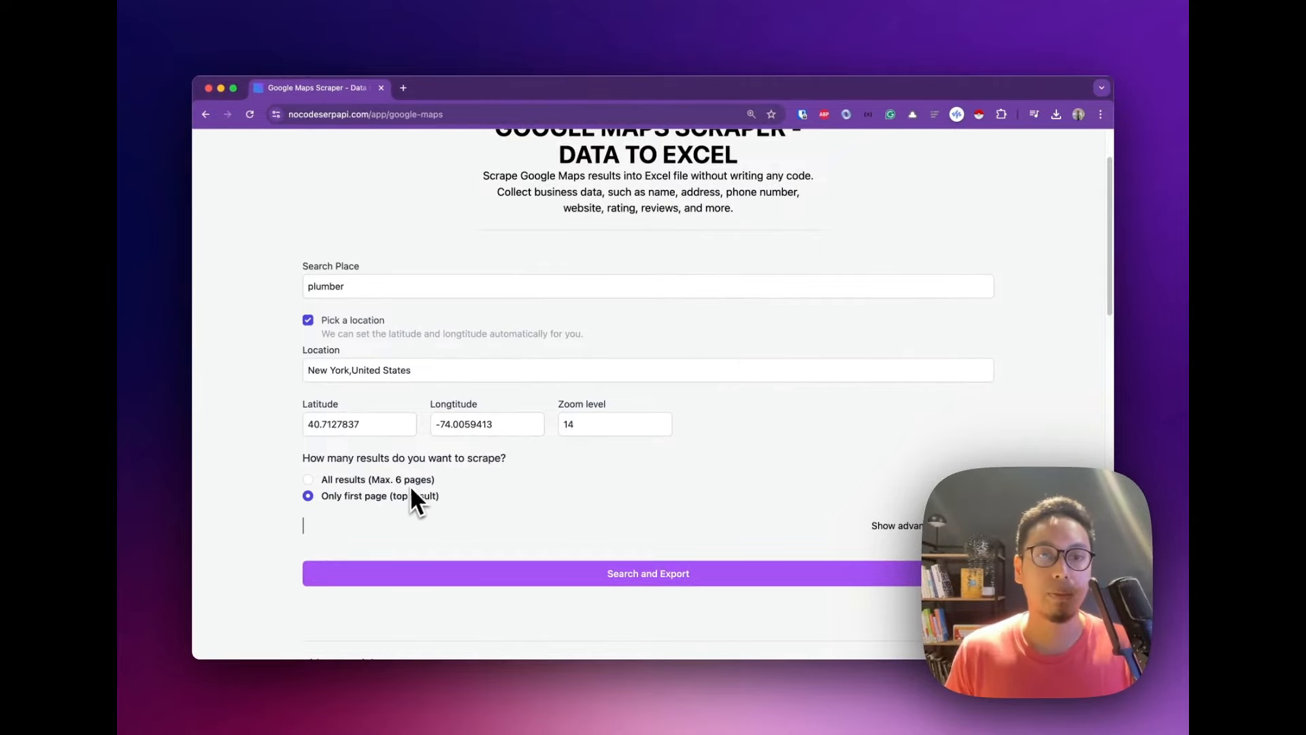
{"action": "mouse_move", "coordinate": [359, 498]}
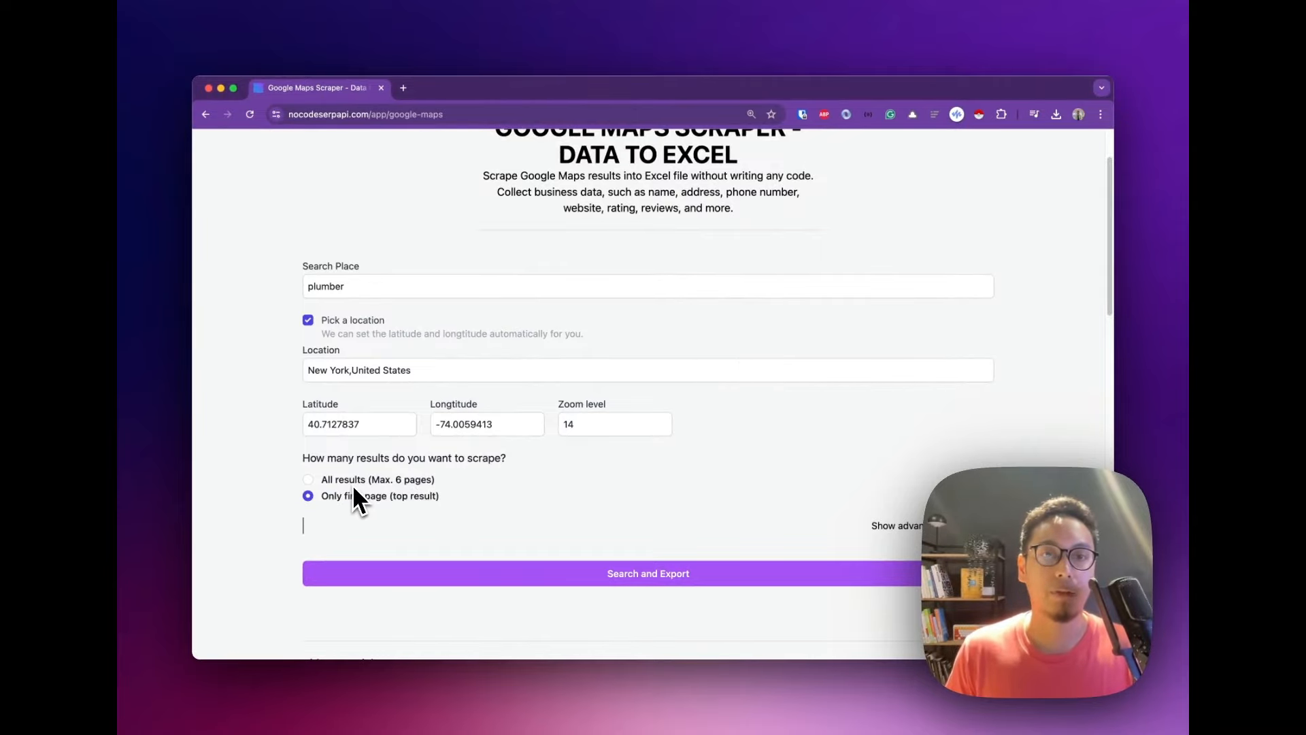
Choose 'All results (Max. 6 pages)', then run and confirm Search and Export.
{"action": "left_click", "coordinate": [308, 479]}
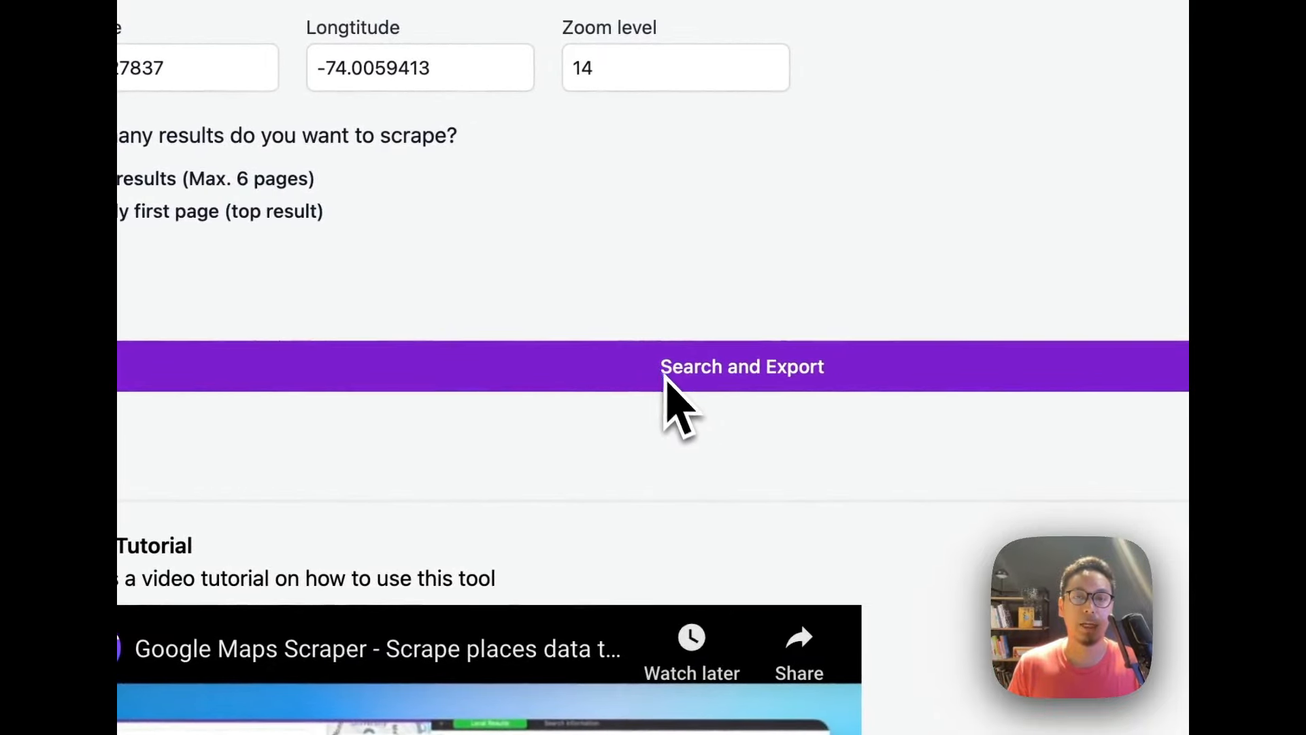
{"action": "left_click", "coordinate": [742, 366]}
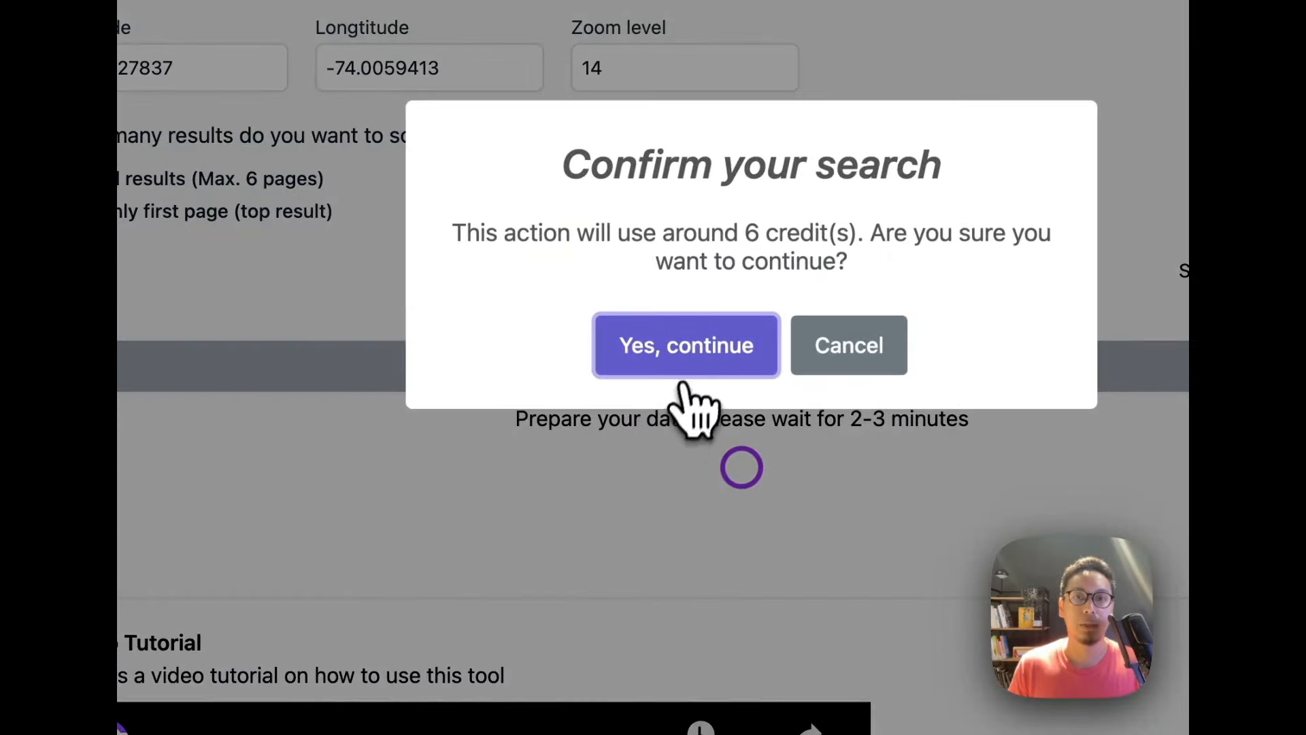
{"action": "left_click", "coordinate": [685, 345]}
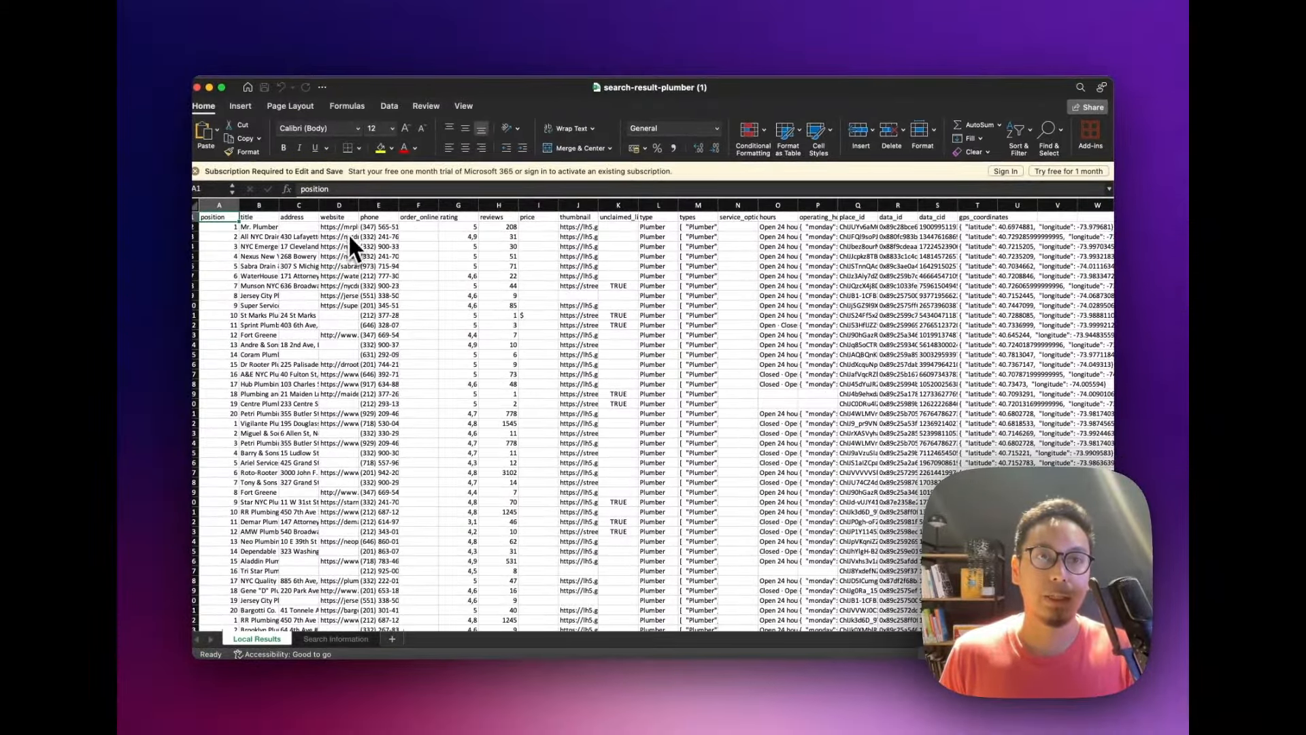
{"action": "mouse_move", "coordinate": [325, 350]}
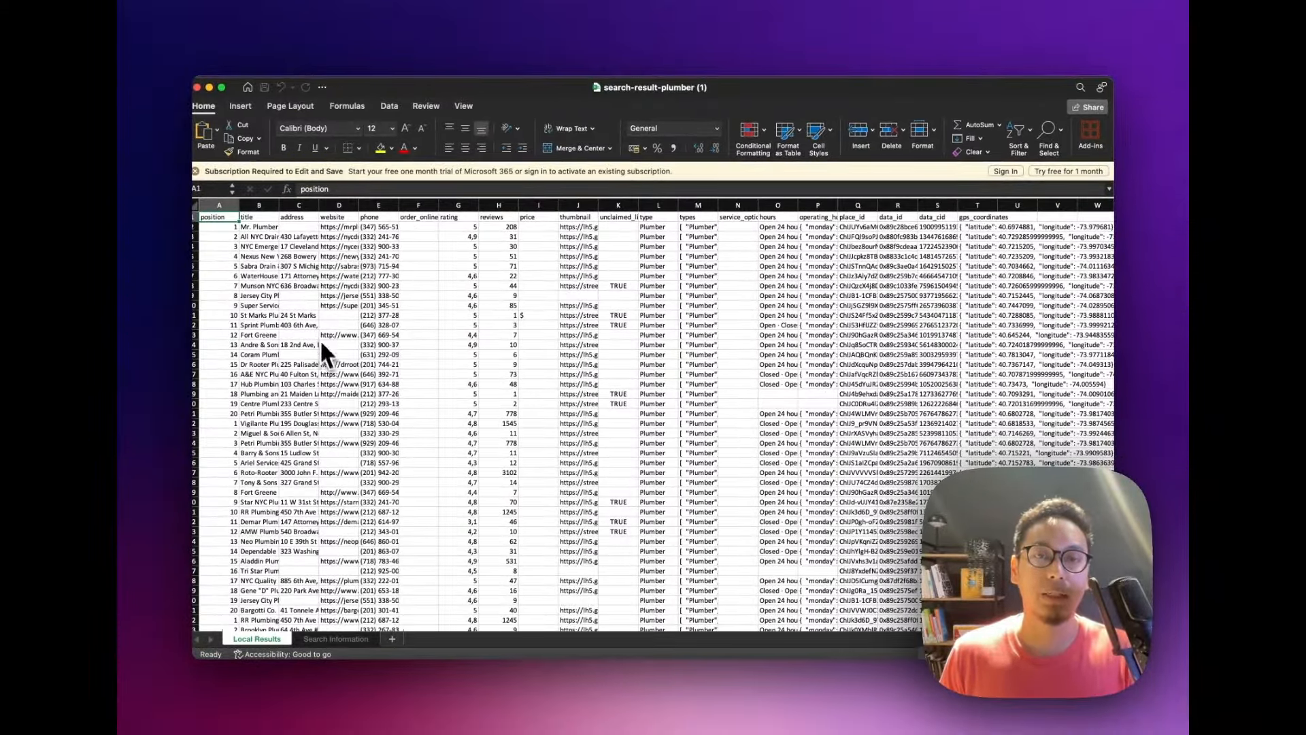
{"action": "scroll", "scroll_direction": "down", "scroll_amount": 3}
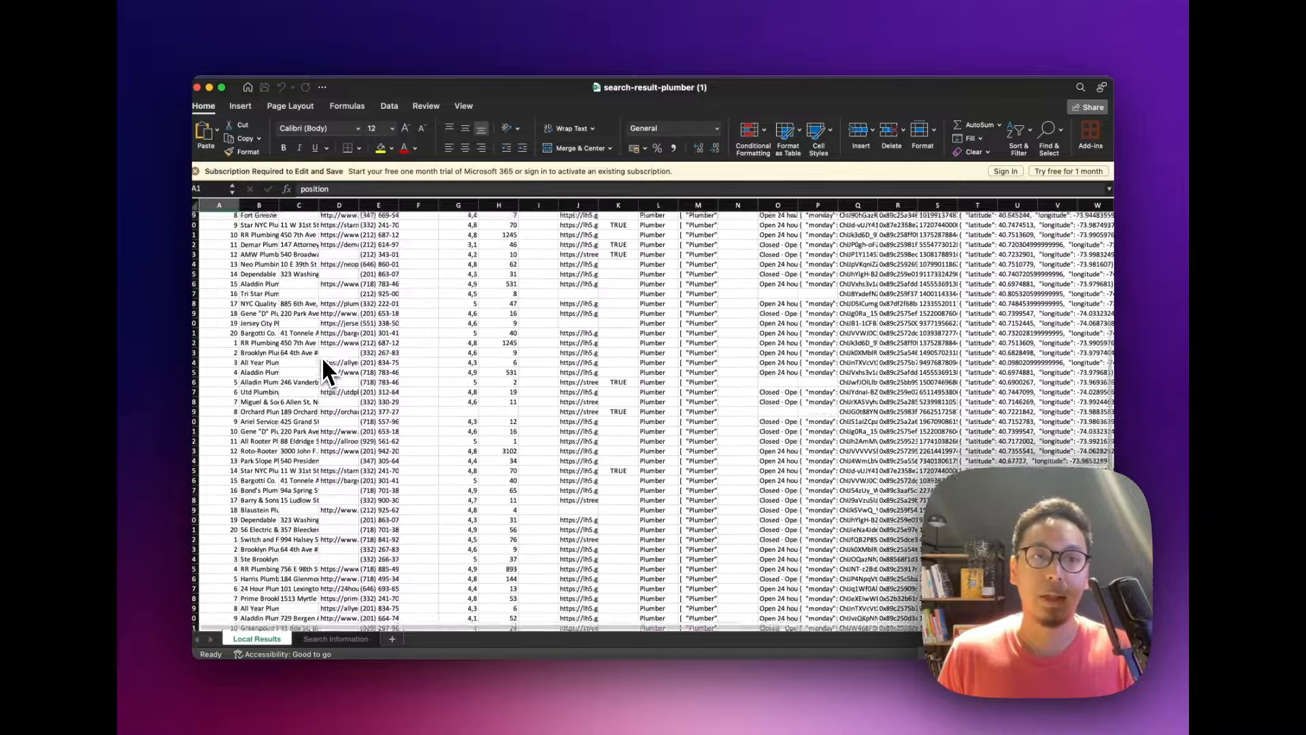
{"action": "scroll", "scroll_direction": "down", "scroll_amount": 3}
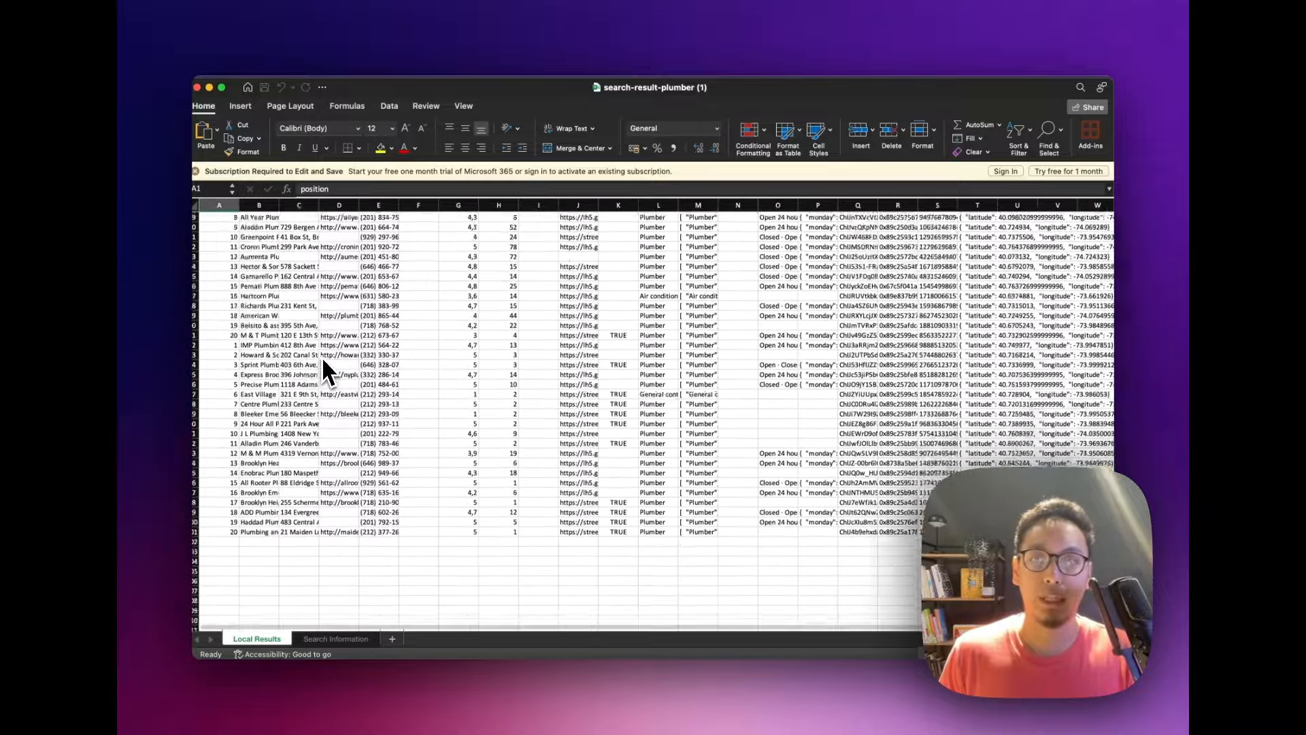
{"action": "scroll", "scroll_direction": "down", "scroll_amount": 3}
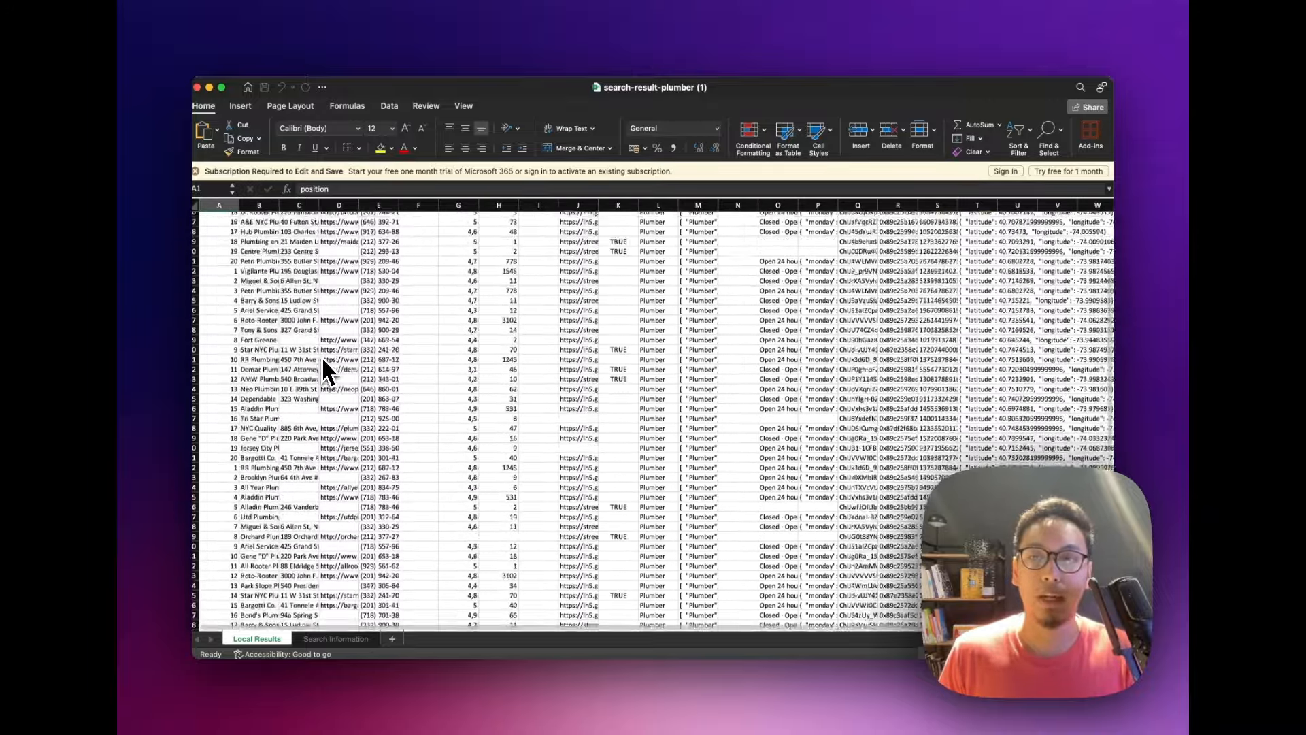
{"action": "scroll", "scroll_direction": "up", "scroll_amount": 3}
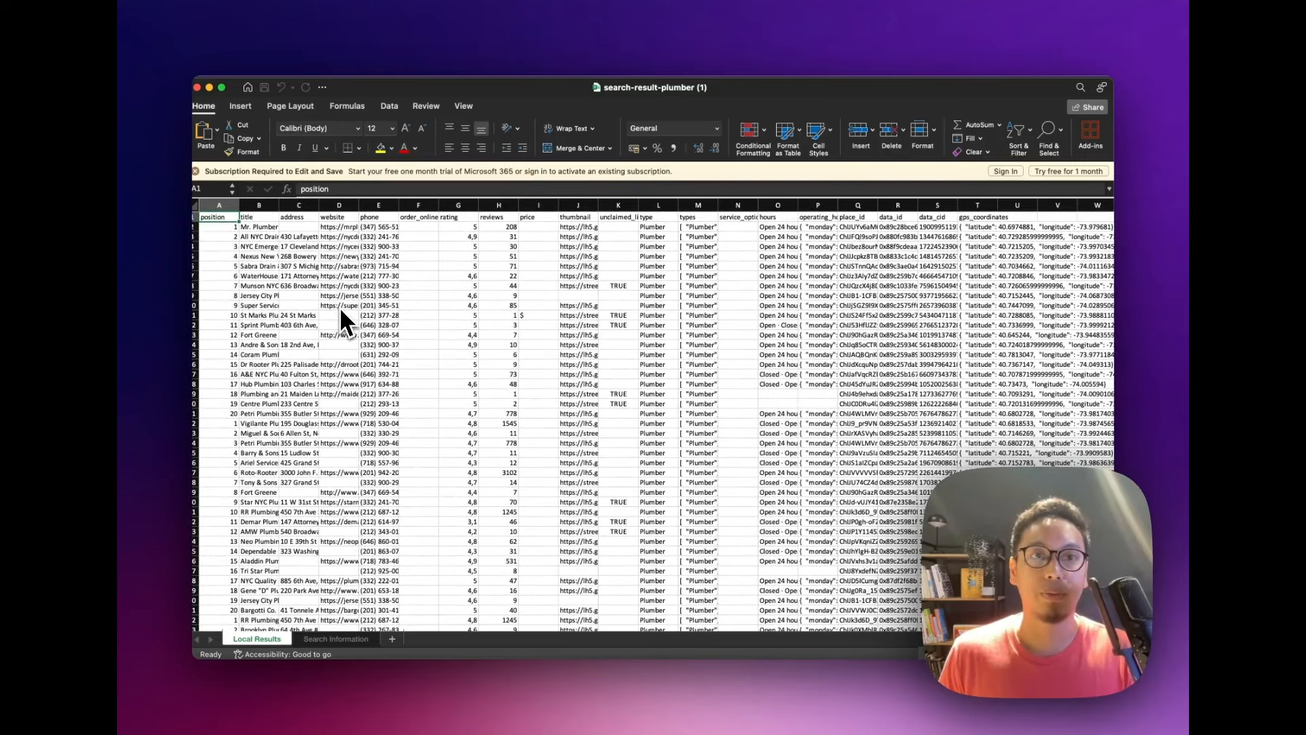